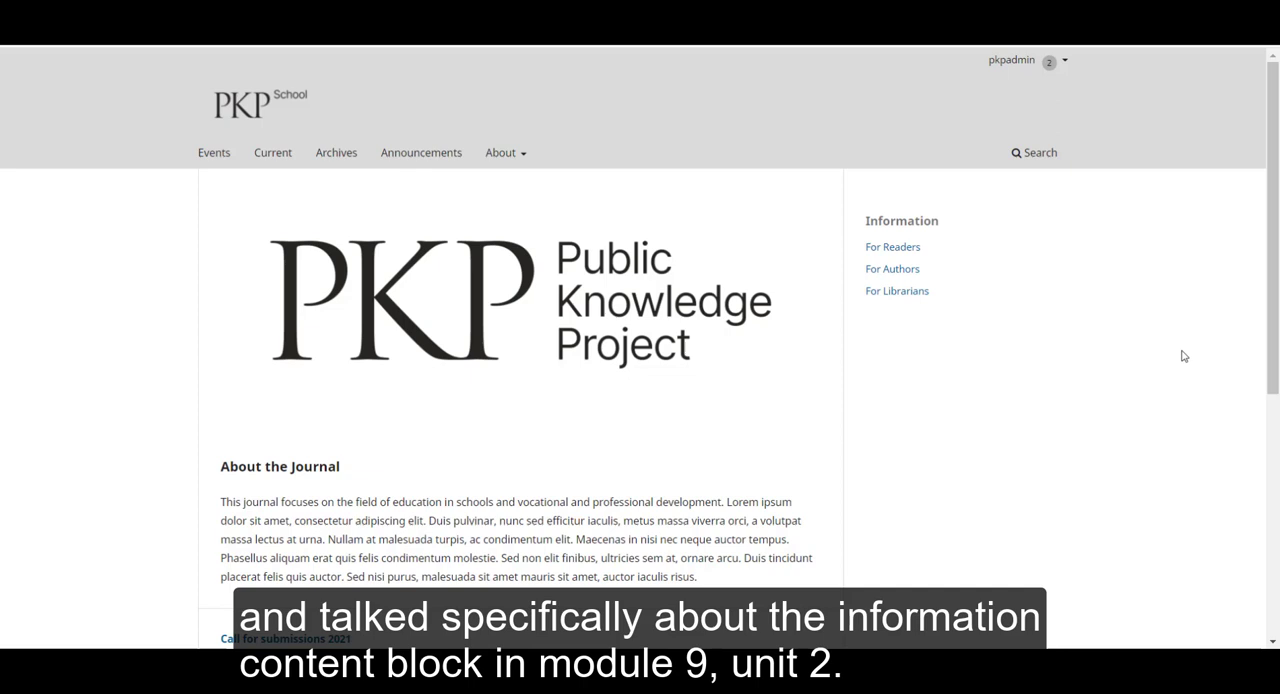
{"action": "mouse_move", "coordinate": [1020, 324]}
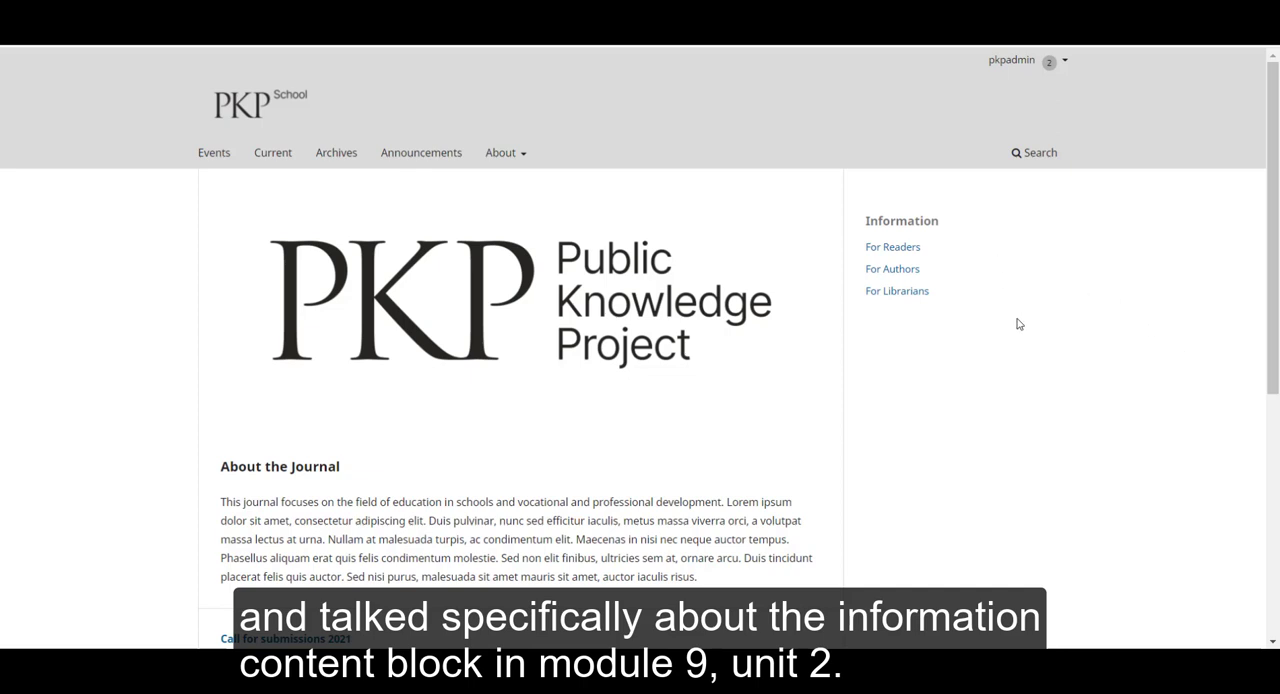
{"action": "mouse_move", "coordinate": [952, 328]}
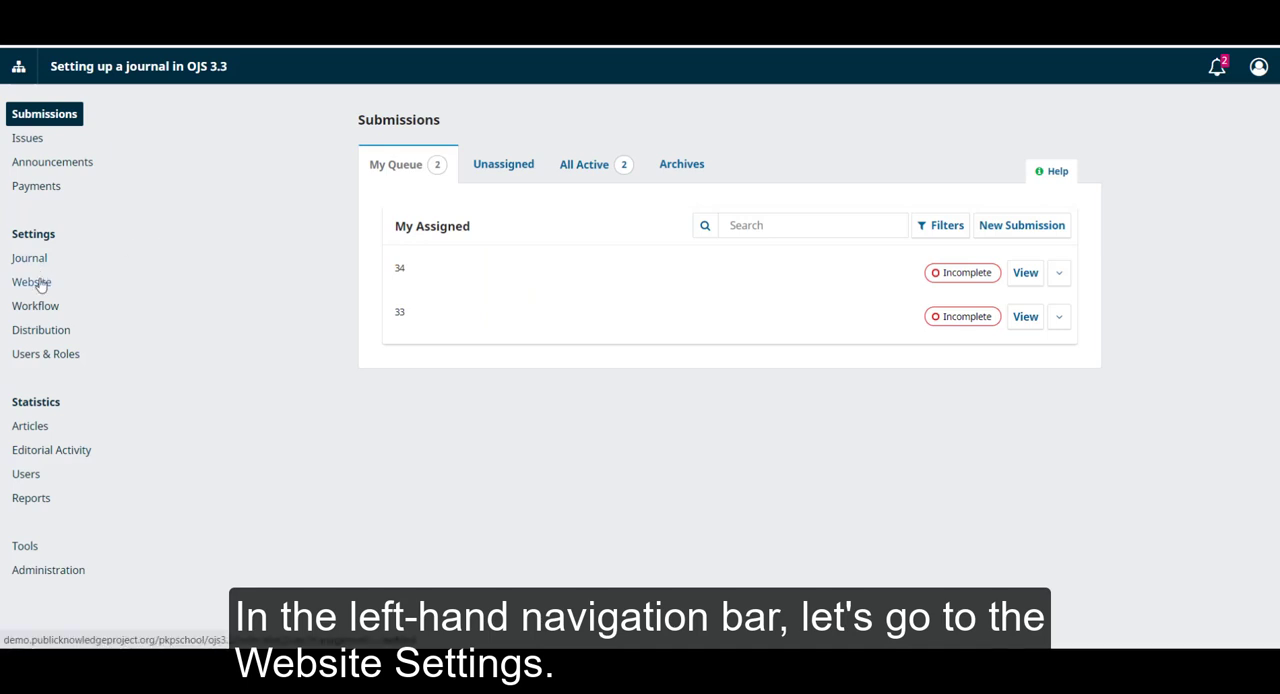
Enable the Custom Block Manager in the journal's installed plugins list under Website settings.
{"action": "left_click", "coordinate": [32, 280]}
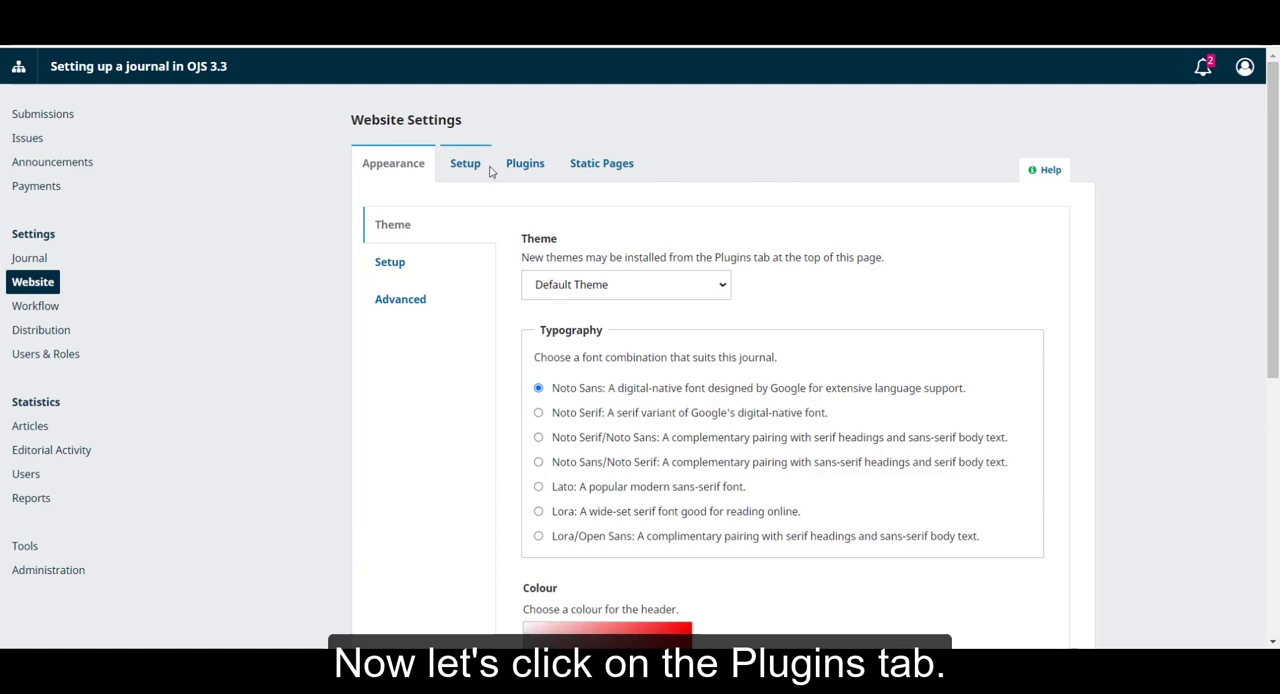
{"action": "left_click", "coordinate": [524, 164]}
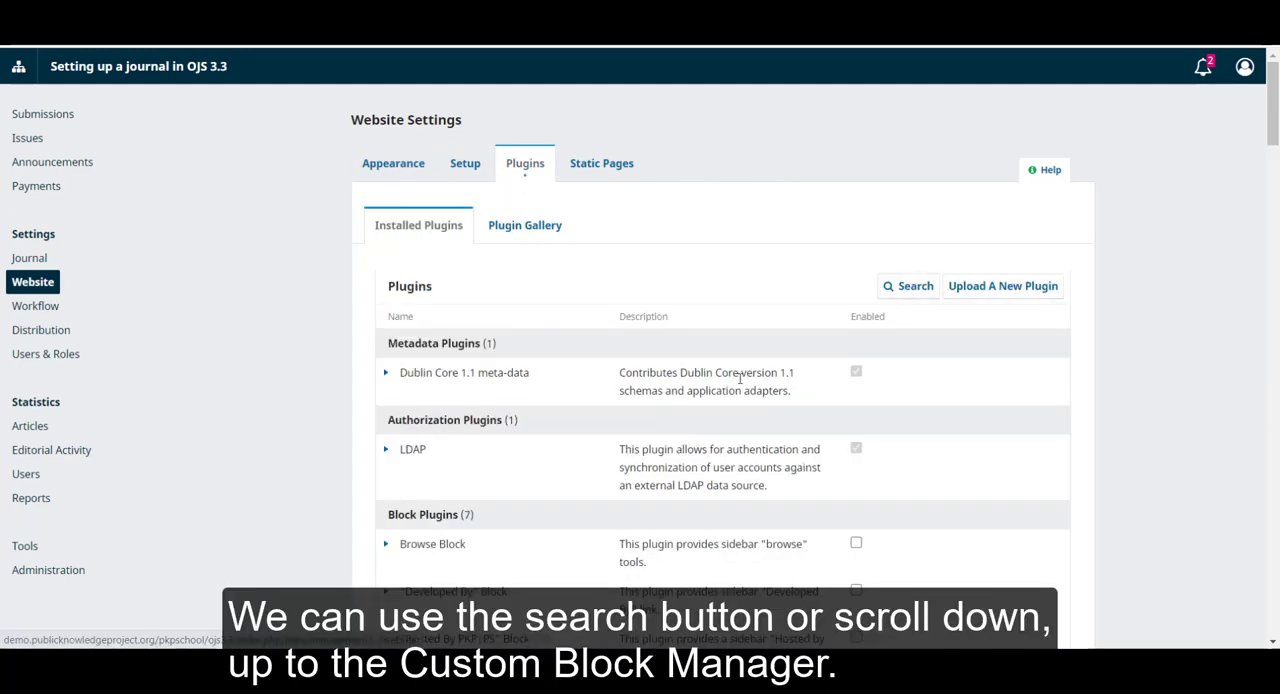
{"action": "scroll", "scroll_direction": "down", "scroll_amount": 3}
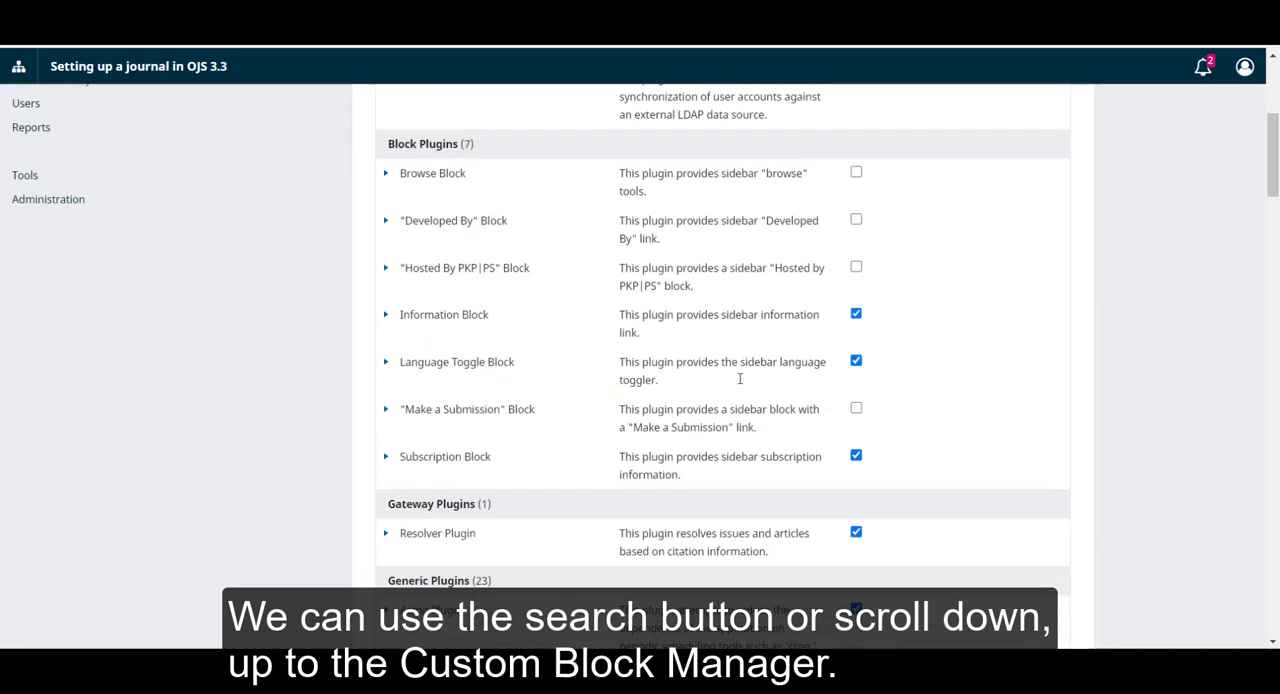
{"action": "scroll", "scroll_direction": "down", "scroll_amount": 3}
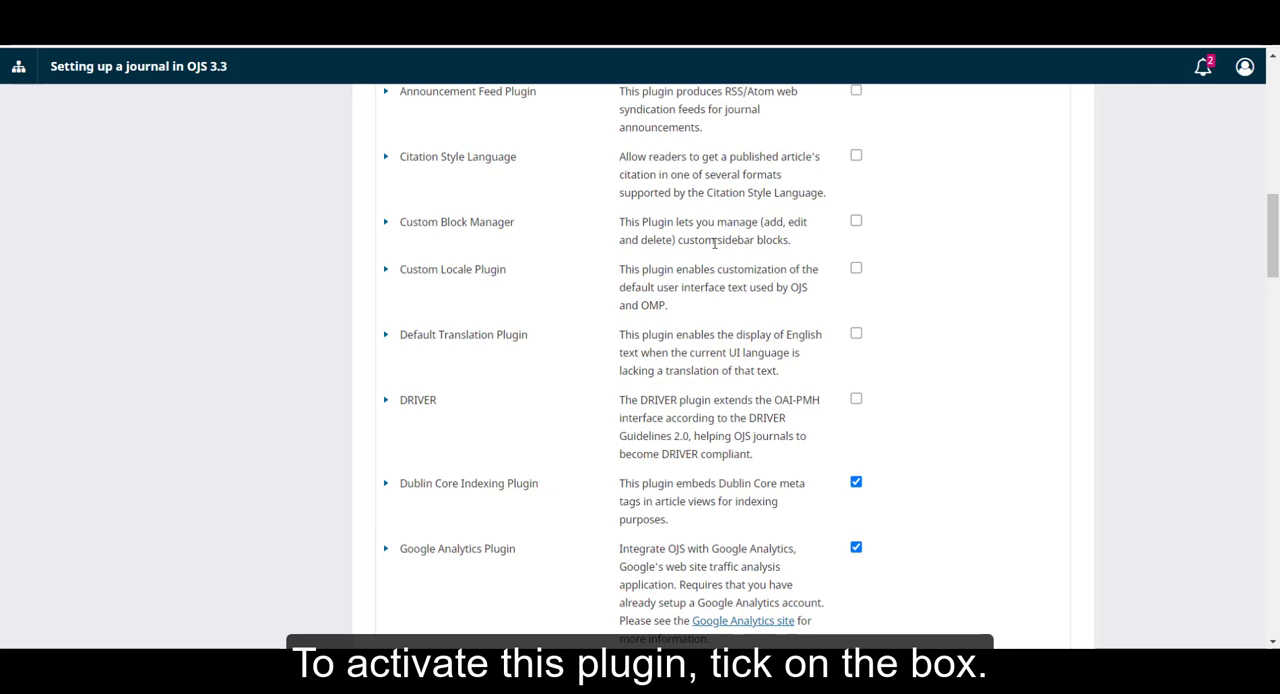
{"action": "mouse_move", "coordinate": [856, 222]}
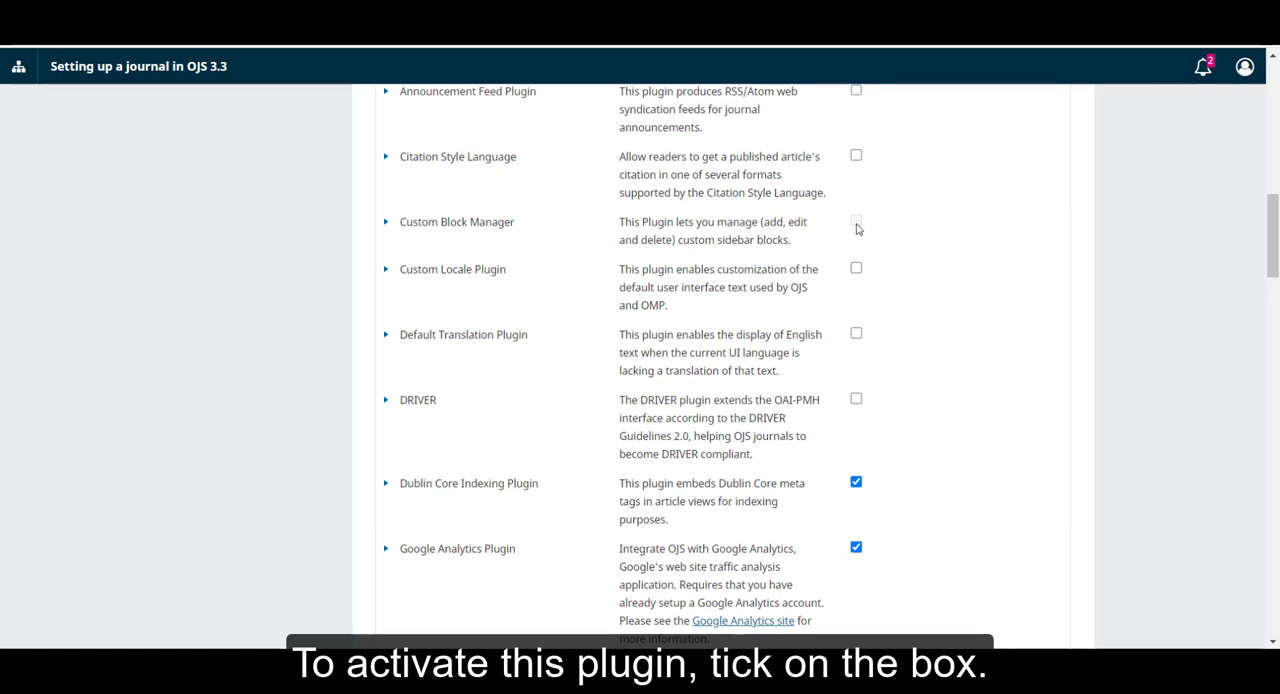
{"action": "left_click", "coordinate": [856, 220]}
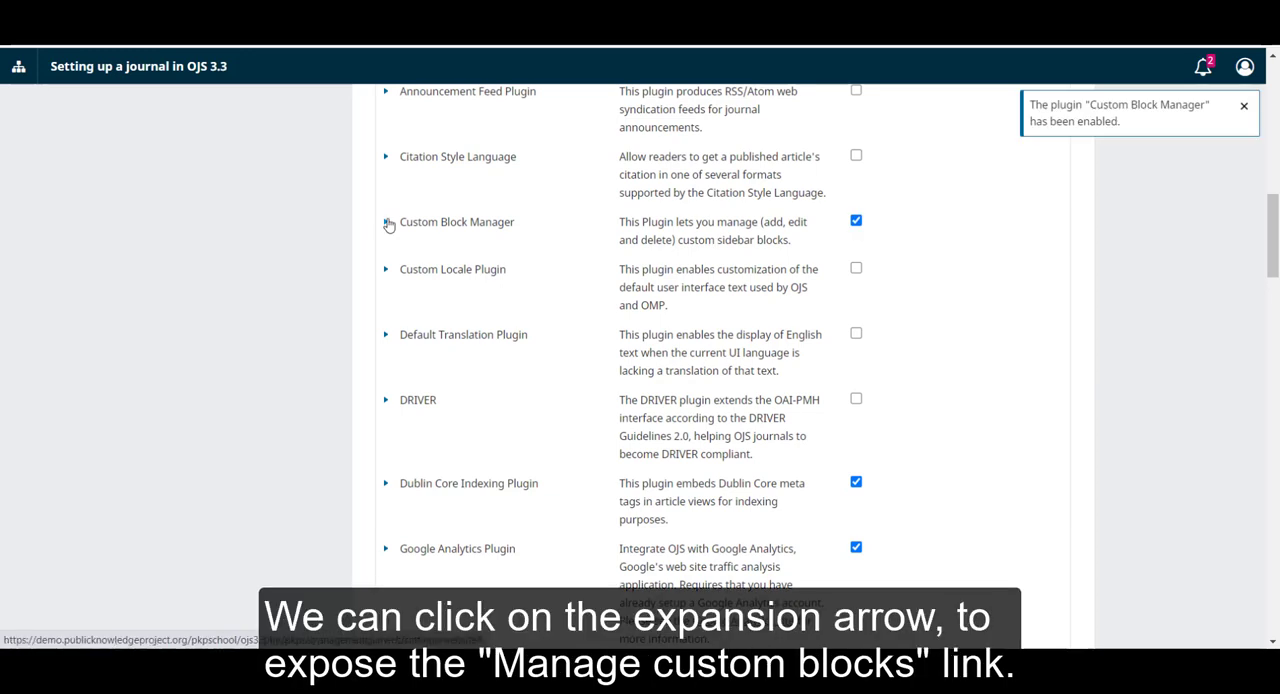
Reach Manage Custom Blocks and begin a new block titled 'About our institution'.
{"action": "left_click", "coordinate": [388, 222]}
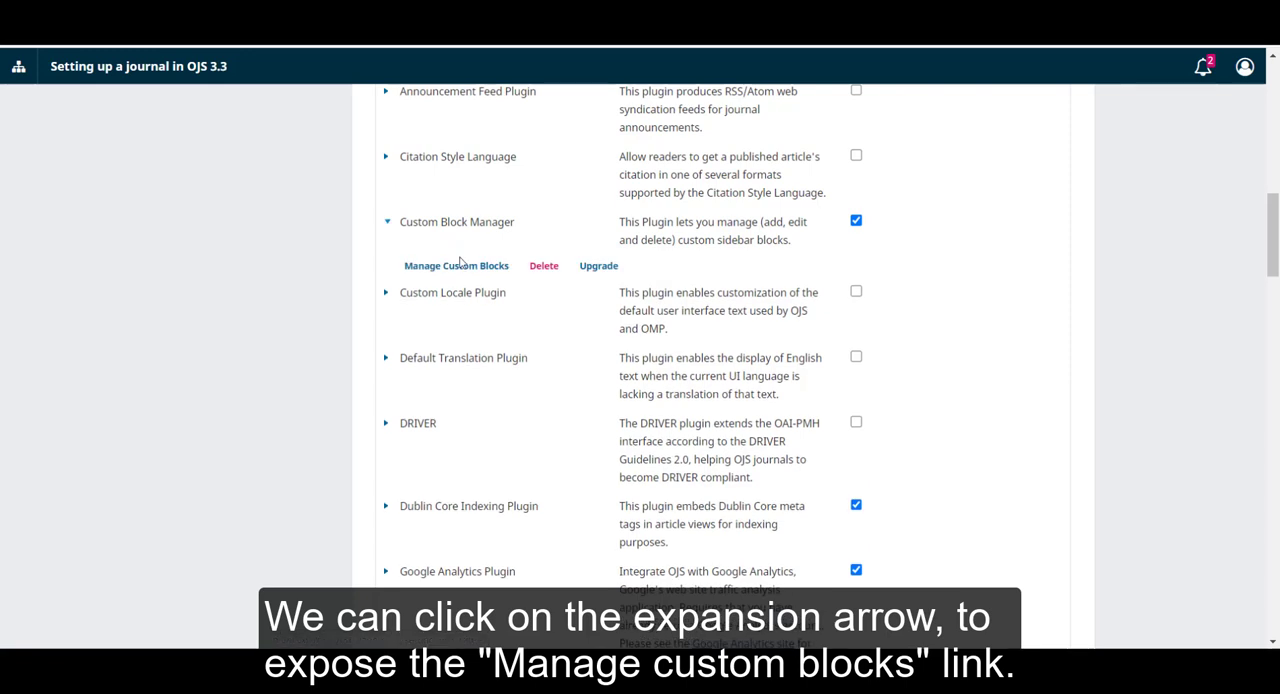
{"action": "mouse_move", "coordinate": [456, 264]}
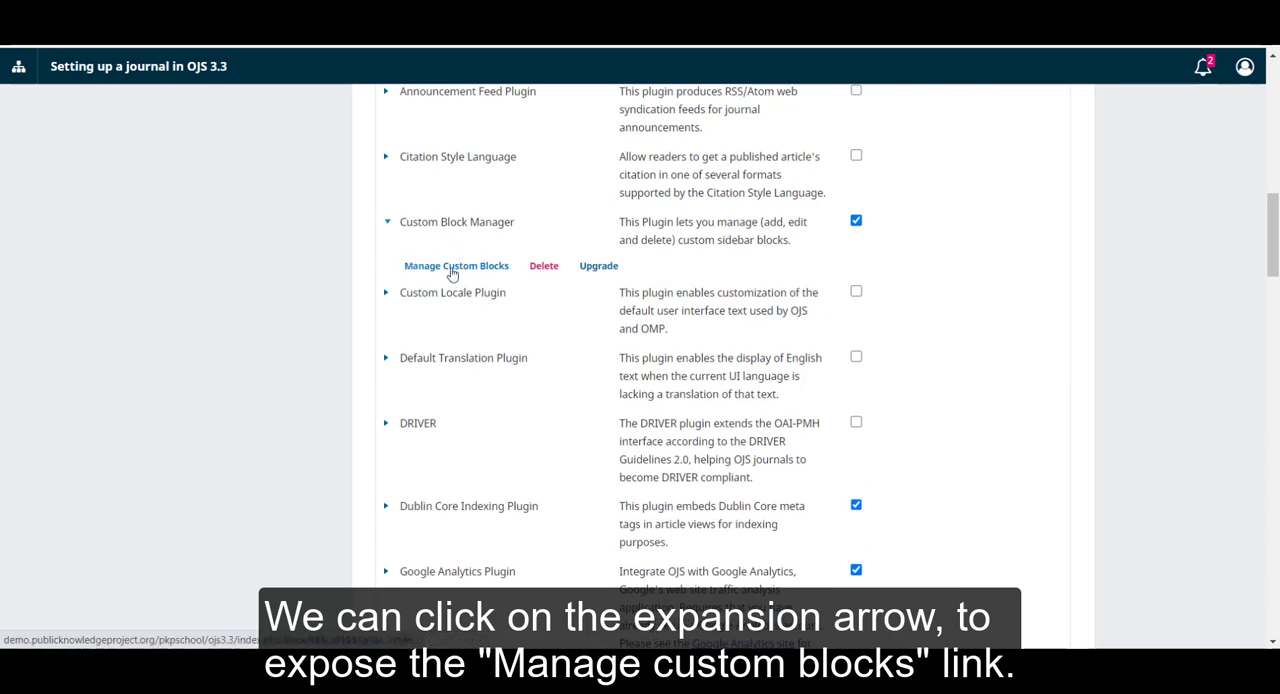
{"action": "left_click", "coordinate": [456, 264]}
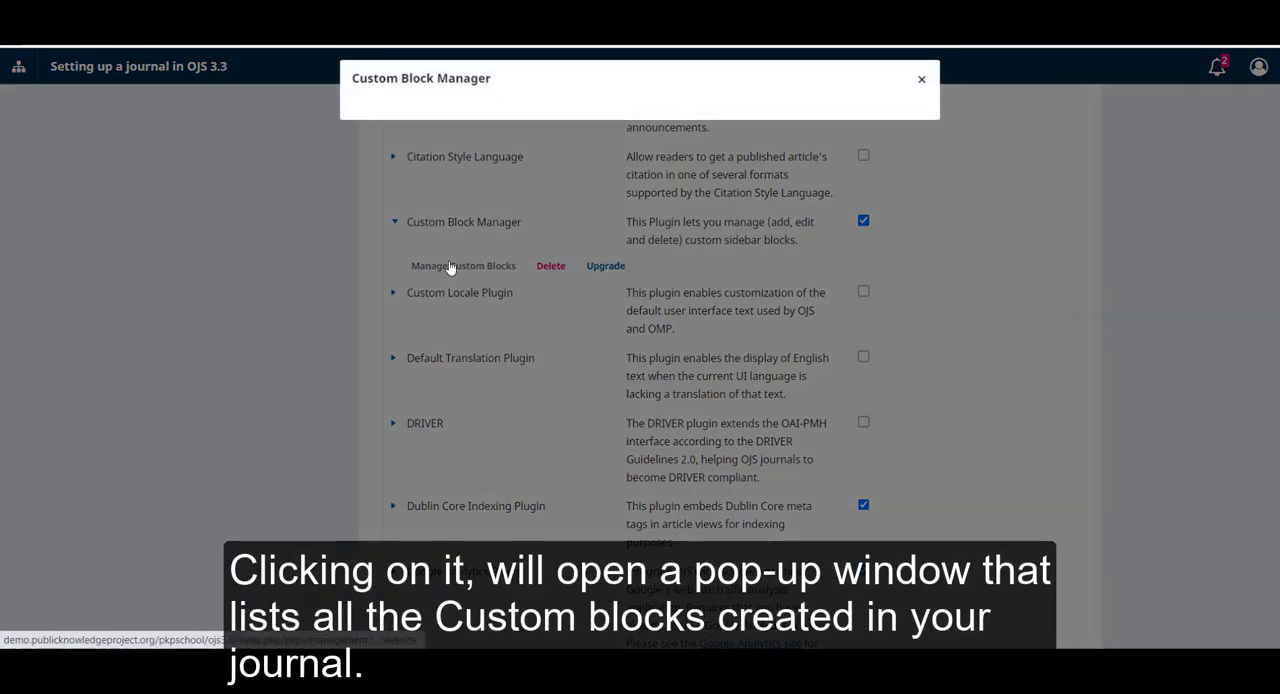
{"action": "left_click", "coordinate": [462, 264]}
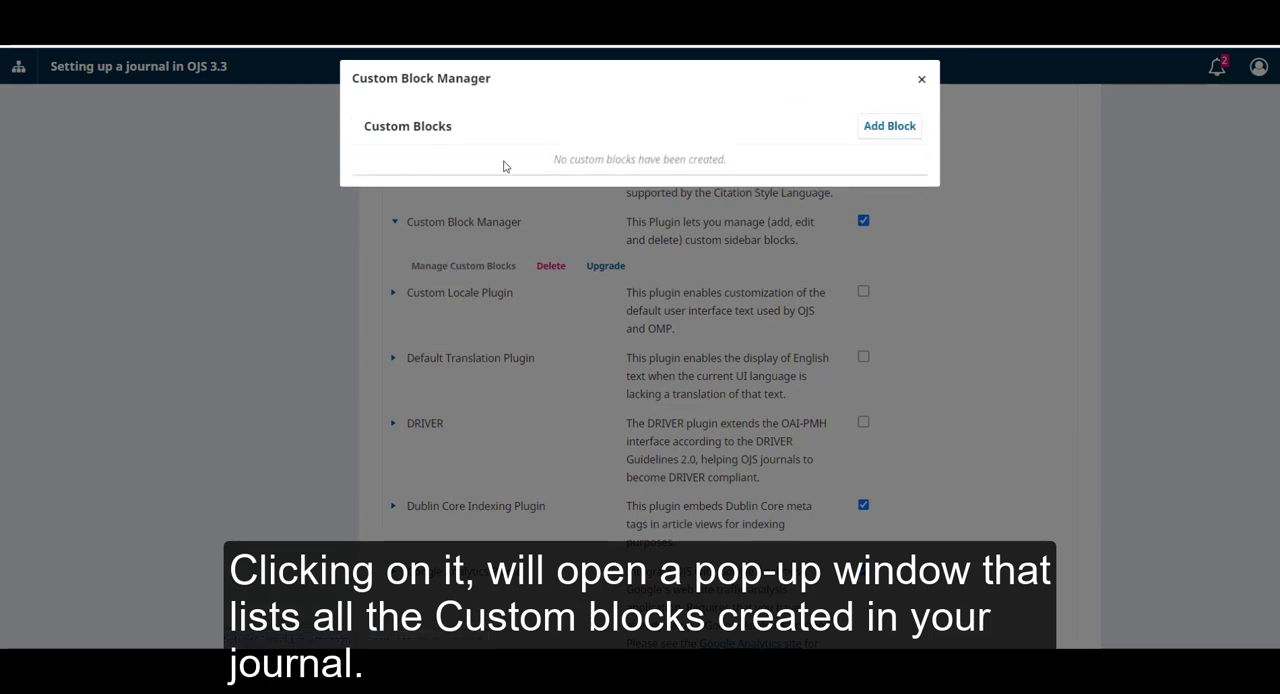
{"action": "mouse_move", "coordinate": [548, 150]}
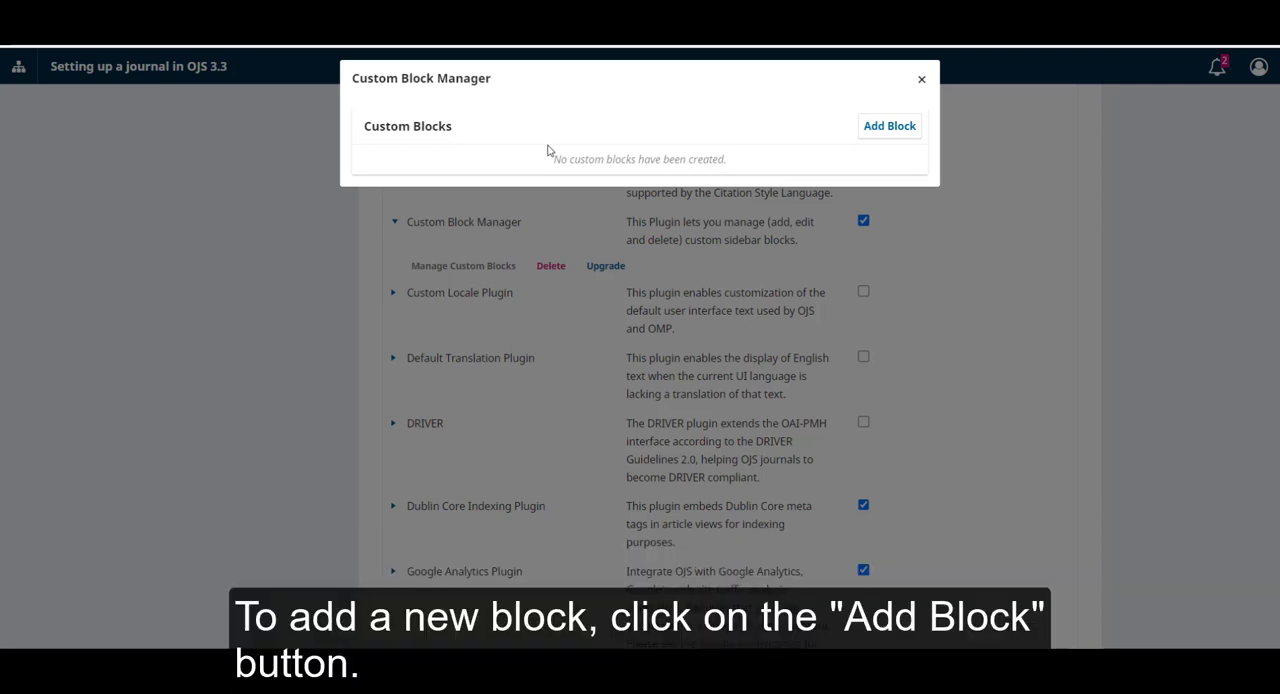
{"action": "mouse_move", "coordinate": [880, 108]}
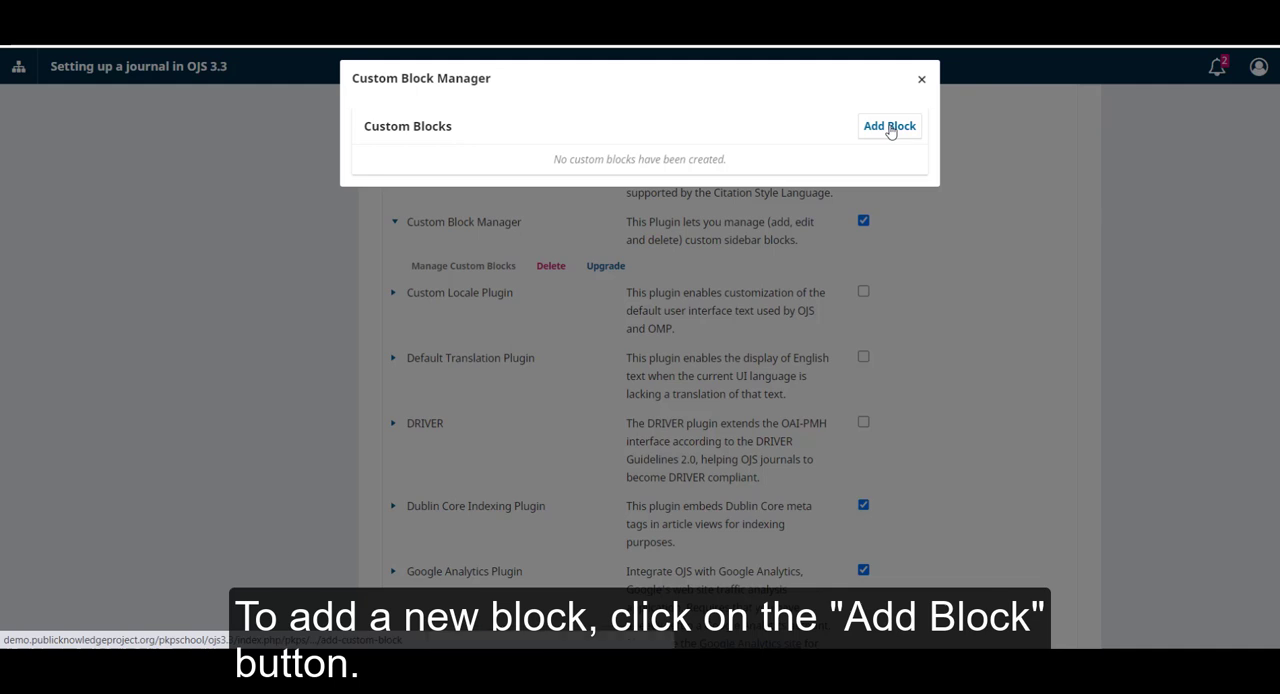
{"action": "left_click", "coordinate": [888, 126]}
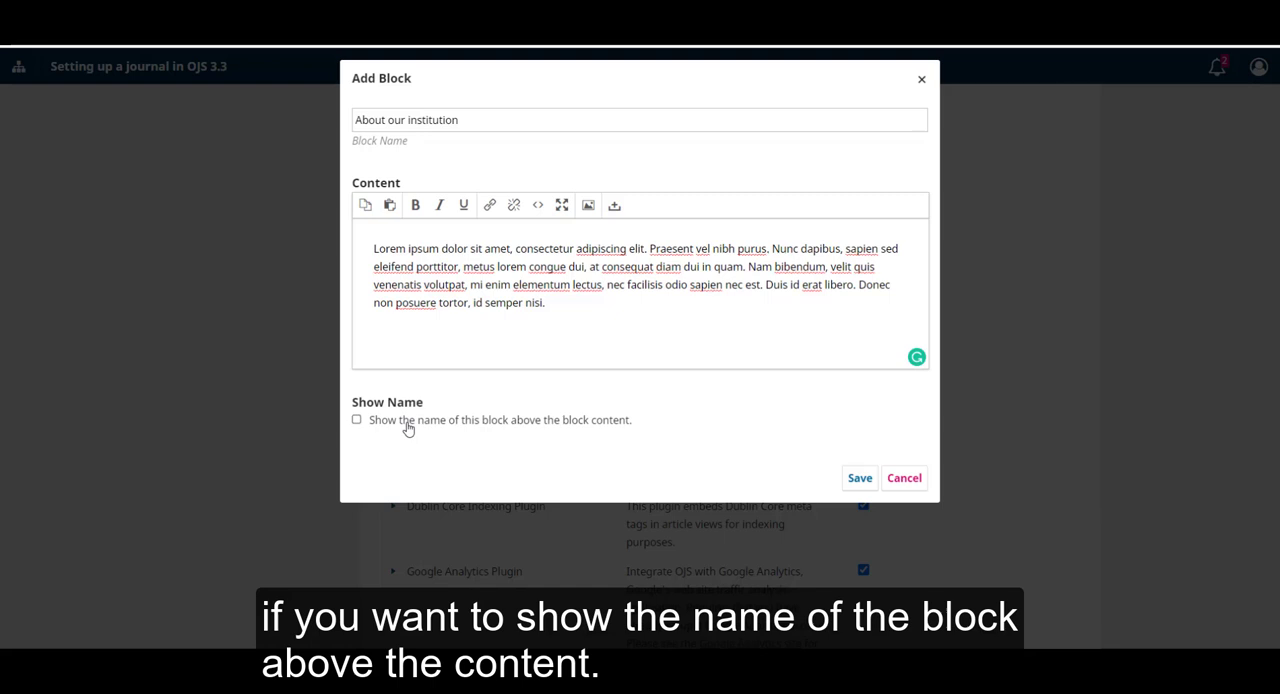
Save the 'About our institution' block with Show Name ticked so its title appears above the content.
{"action": "left_click", "coordinate": [356, 420]}
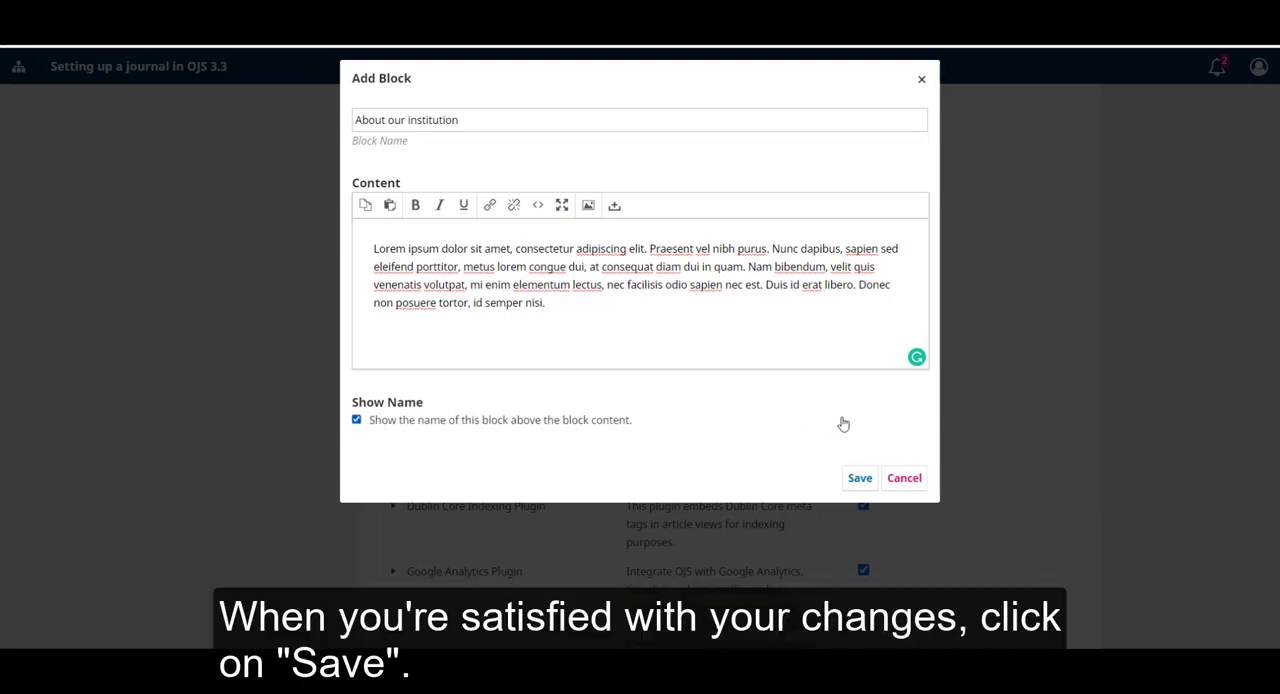
{"action": "left_click", "coordinate": [860, 476]}
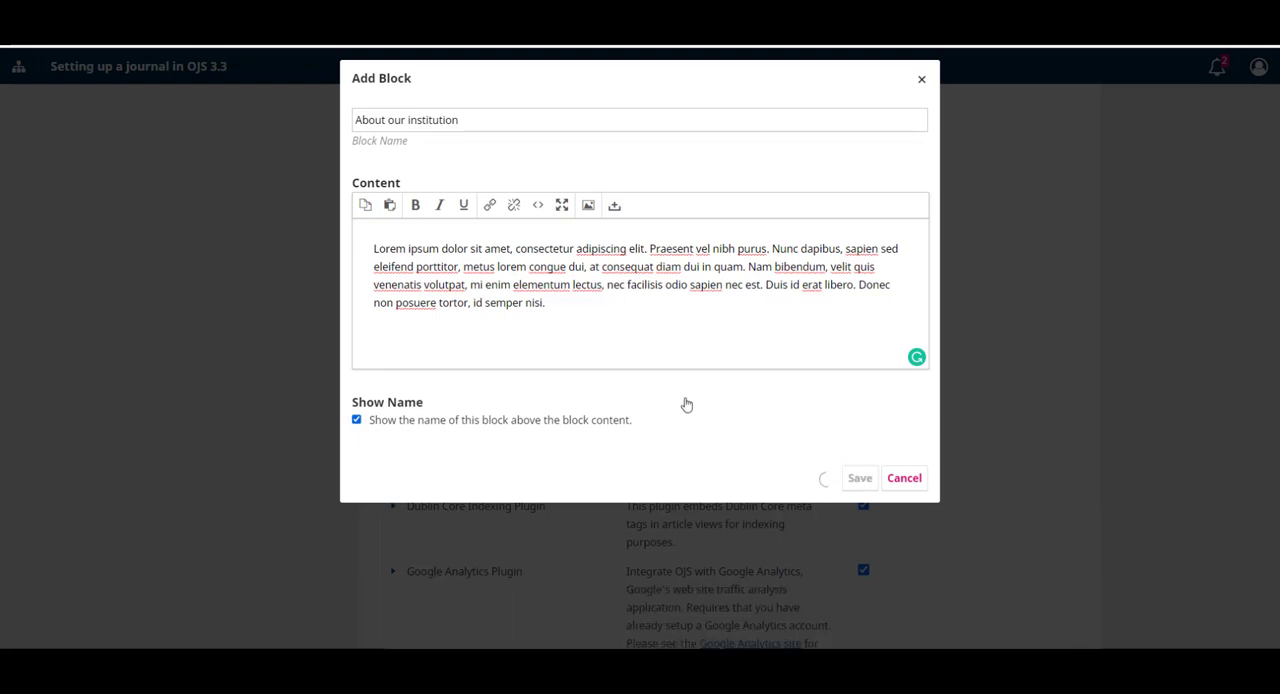
{"action": "left_click", "coordinate": [858, 476]}
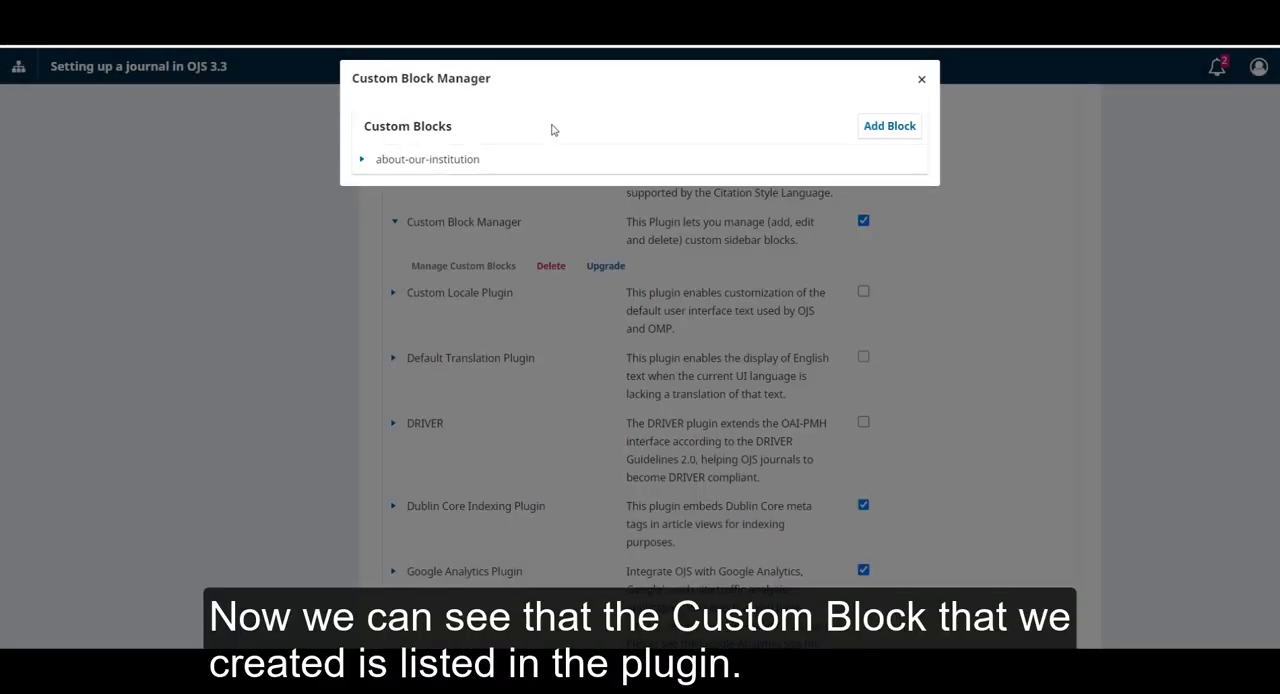
{"action": "mouse_move", "coordinate": [368, 148]}
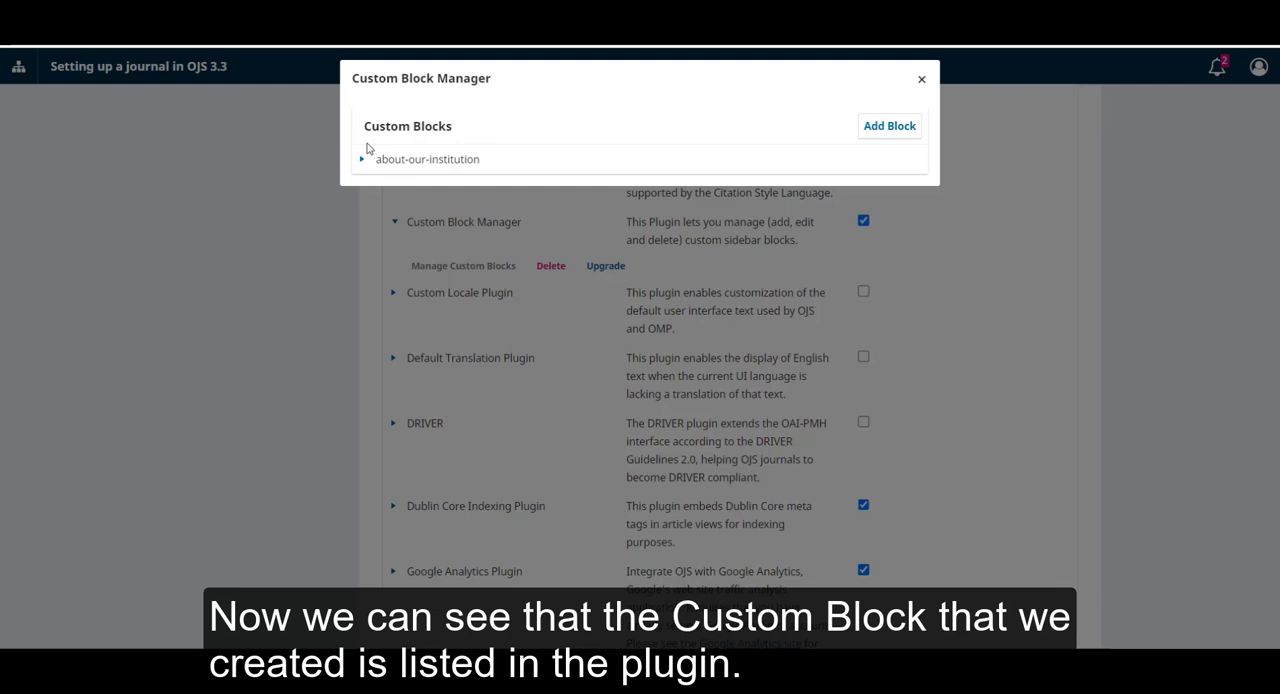
{"action": "mouse_move", "coordinate": [494, 164]}
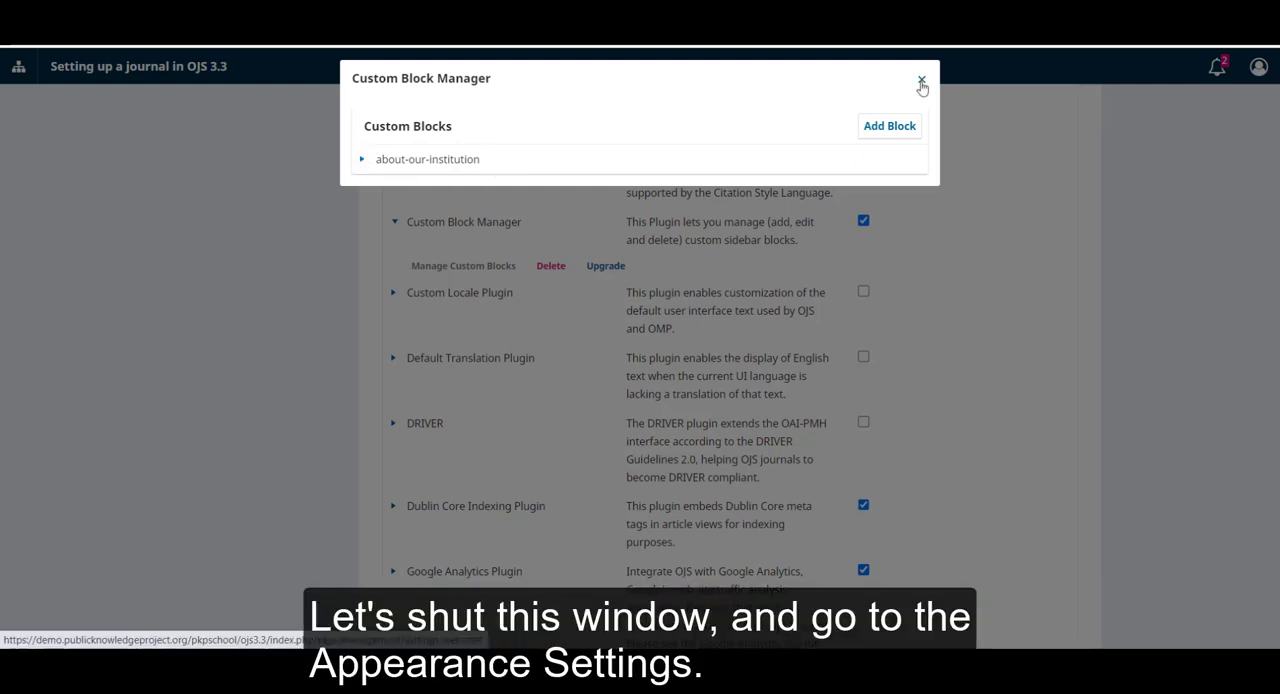
Tick the about-our-institution (Custom Block) in the Appearance > Setup sidebar list.
{"action": "left_click", "coordinate": [920, 80]}
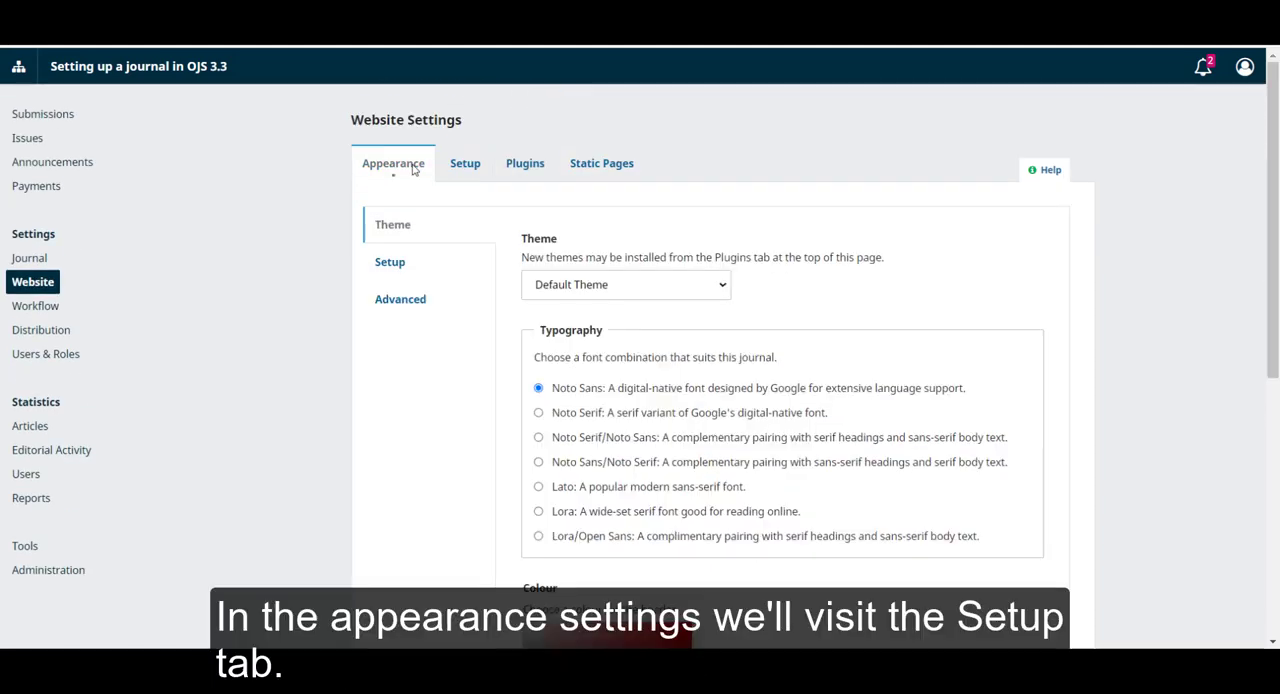
{"action": "mouse_move", "coordinate": [390, 260]}
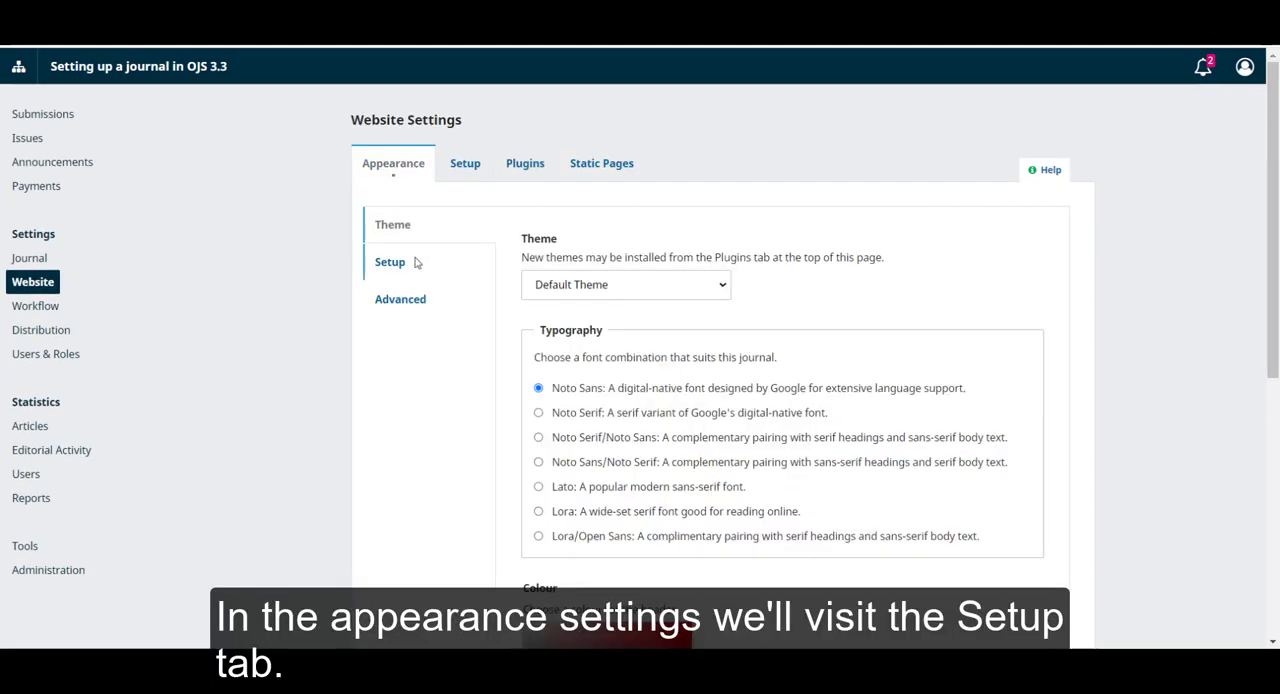
{"action": "scroll", "scroll_direction": "down", "scroll_amount": 3}
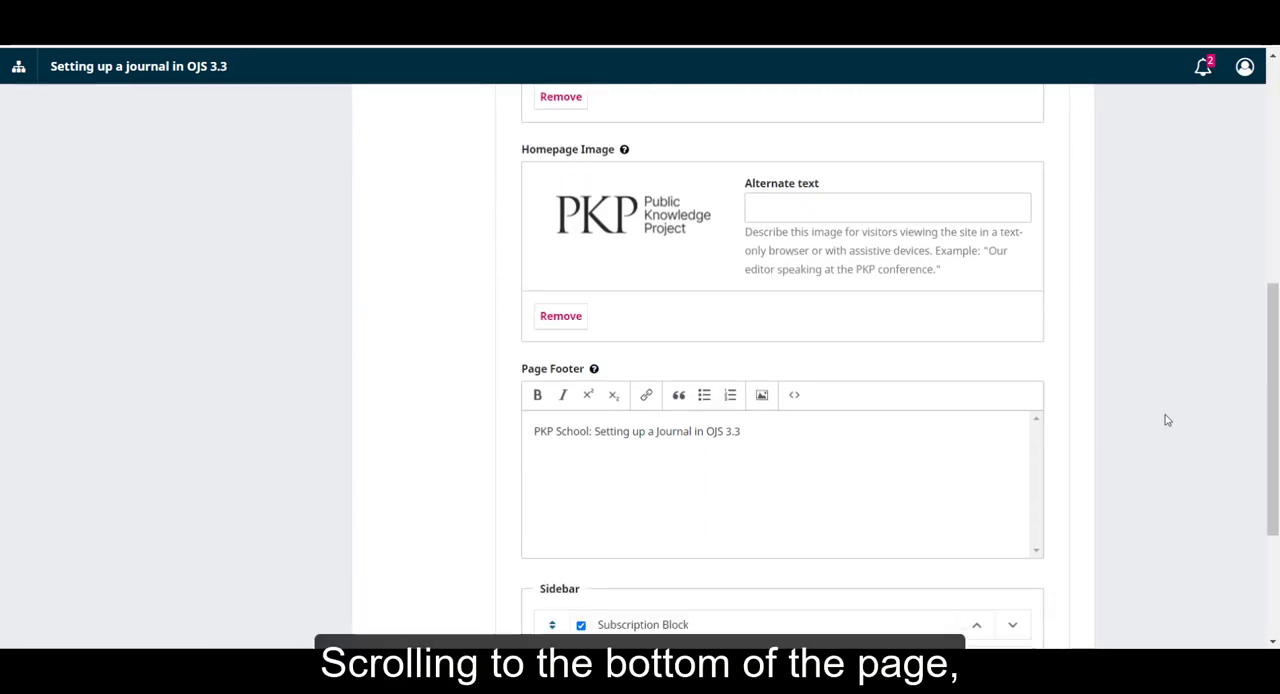
{"action": "scroll", "scroll_direction": "down", "scroll_amount": 3}
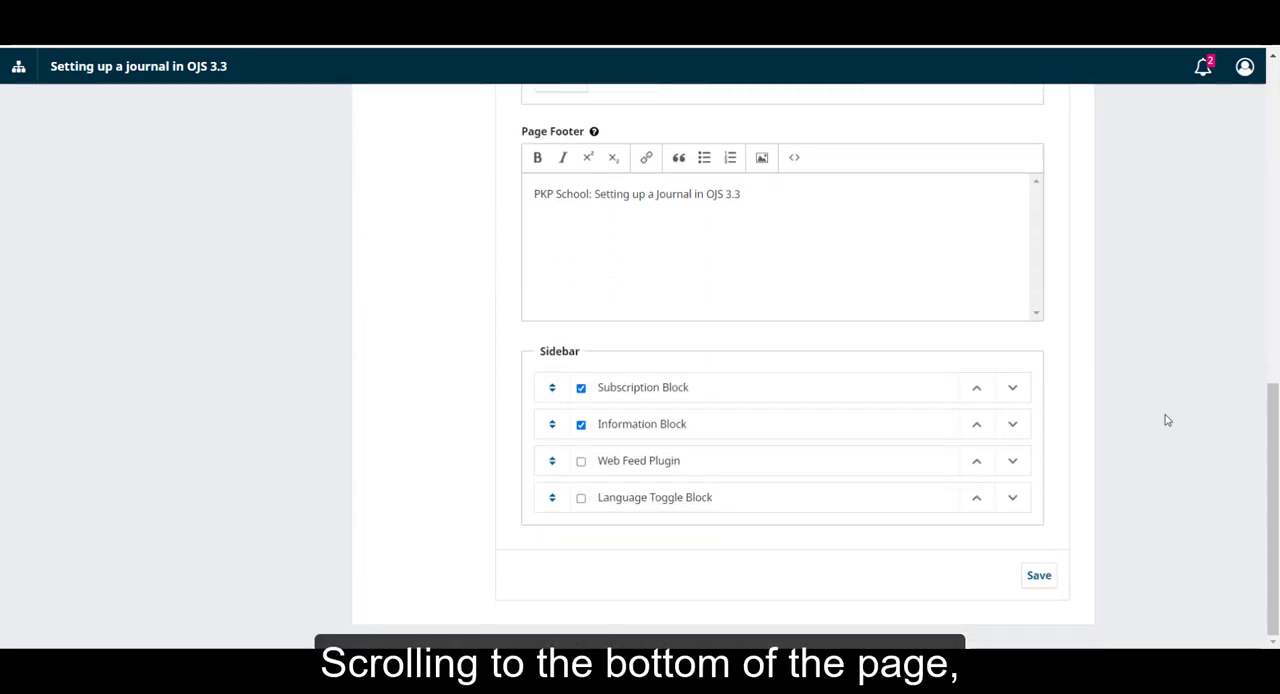
{"action": "scroll", "scroll_direction": "down", "scroll_amount": 3}
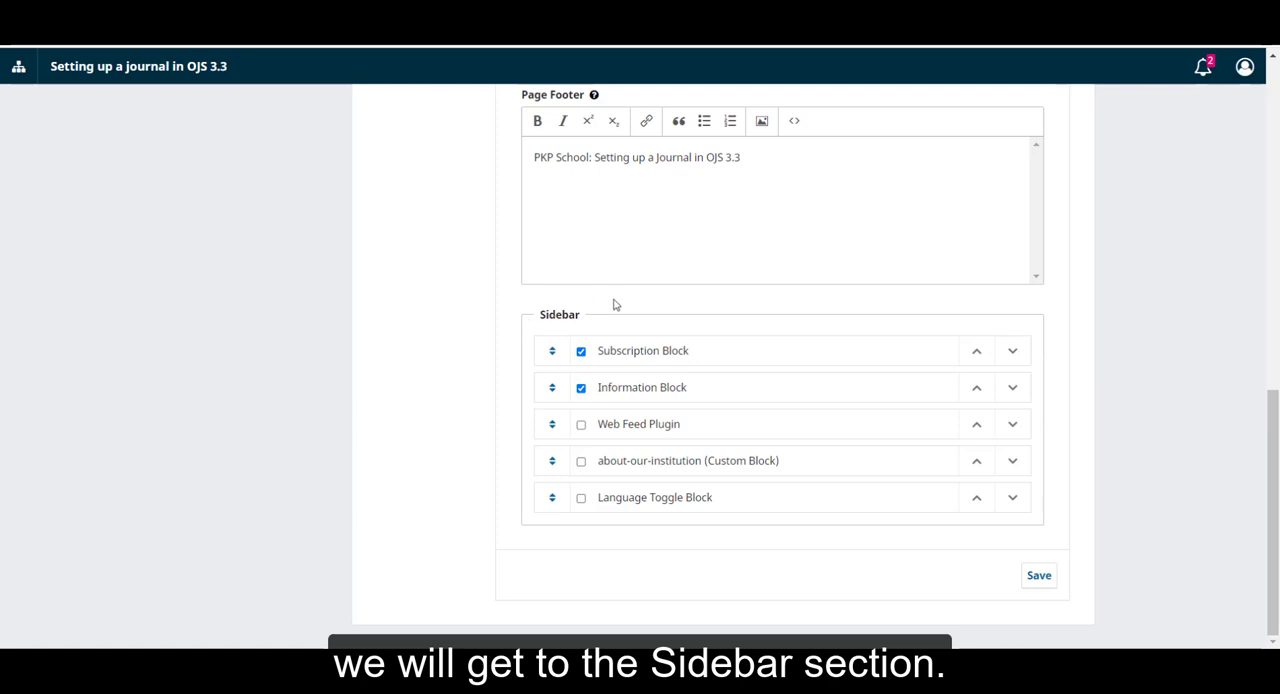
{"action": "mouse_move", "coordinate": [540, 308]}
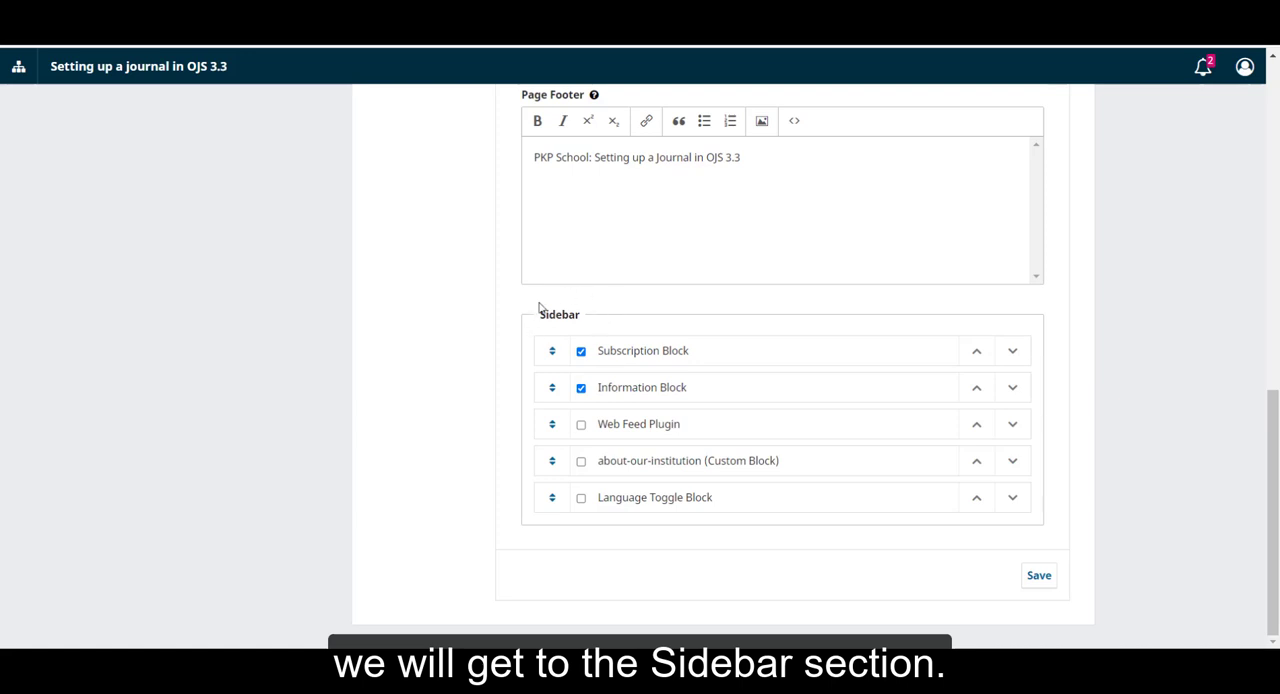
{"action": "mouse_move", "coordinate": [728, 448]}
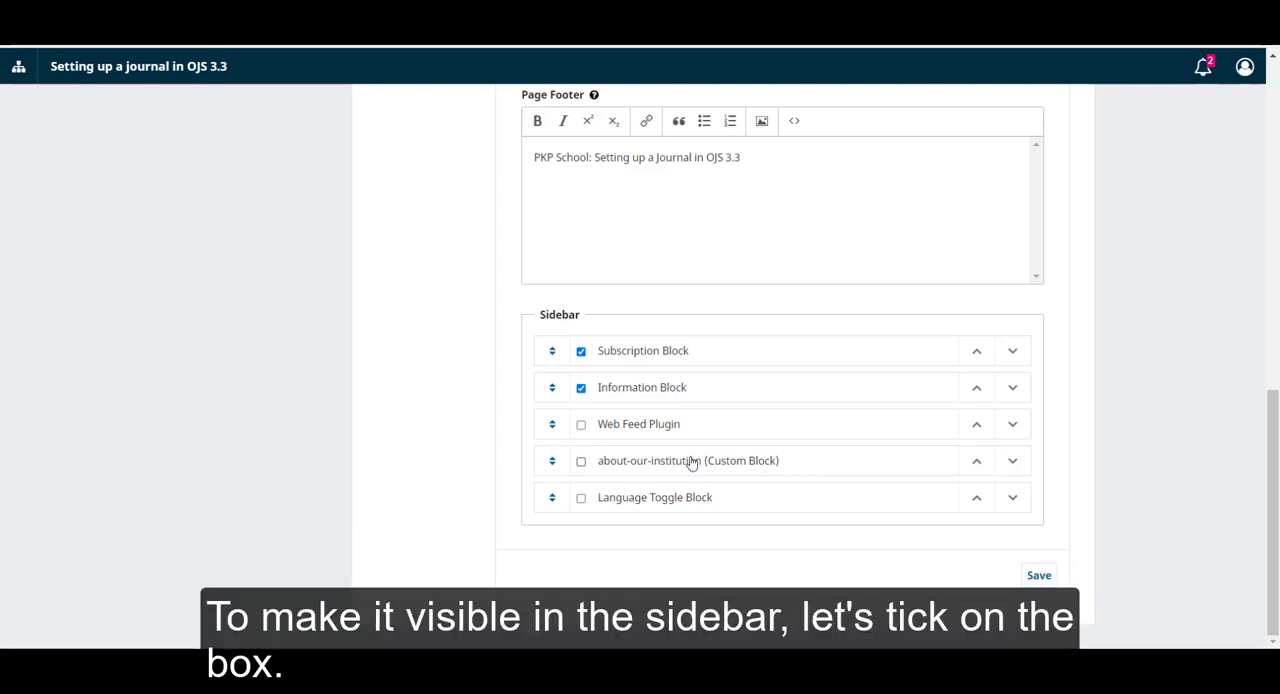
{"action": "left_click", "coordinate": [580, 460]}
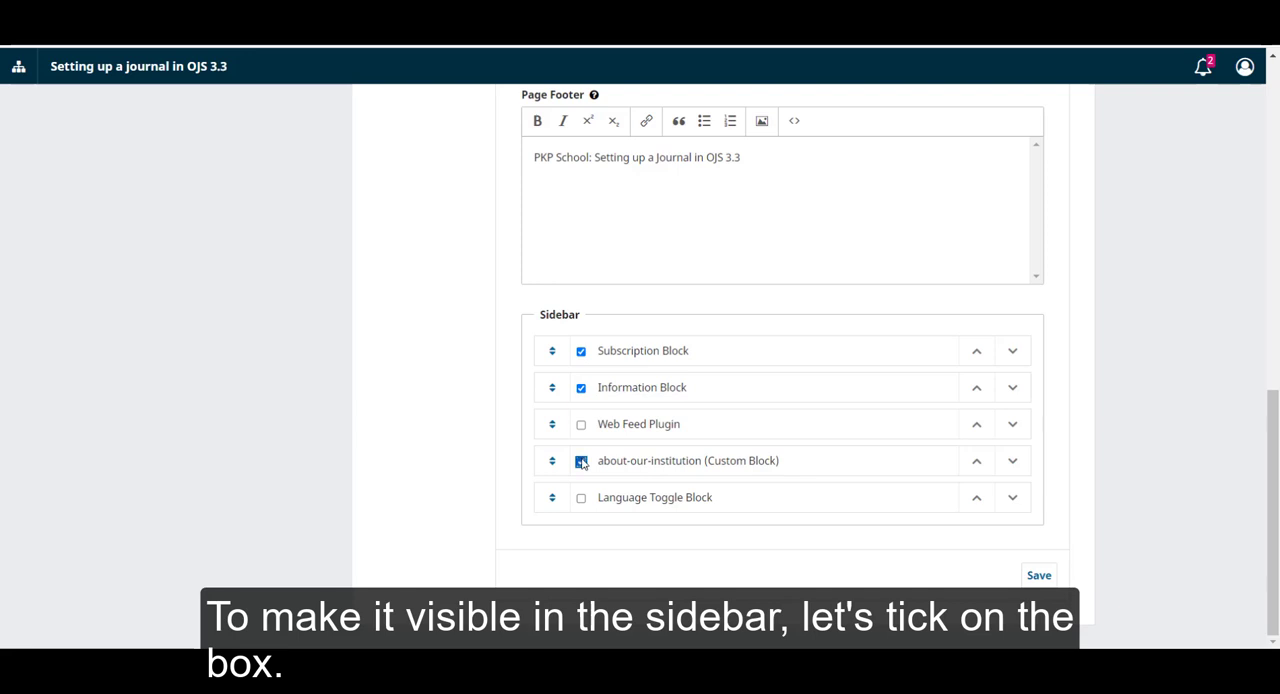
{"action": "left_click", "coordinate": [580, 460]}
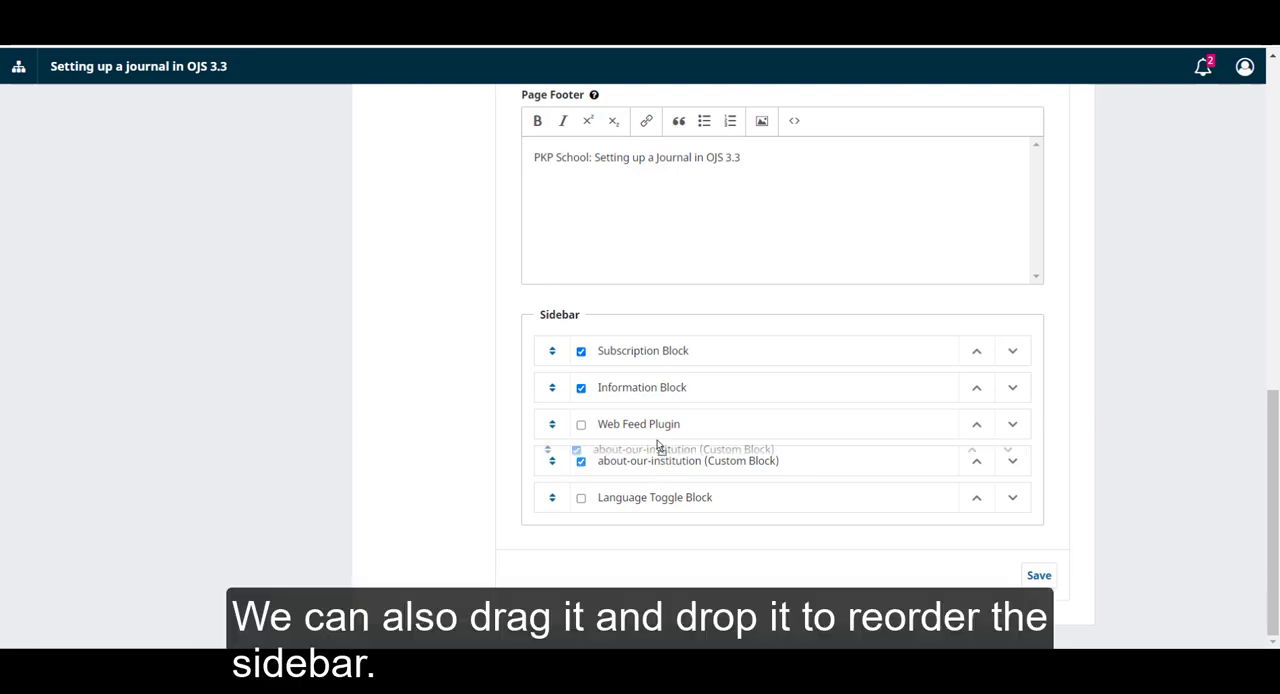